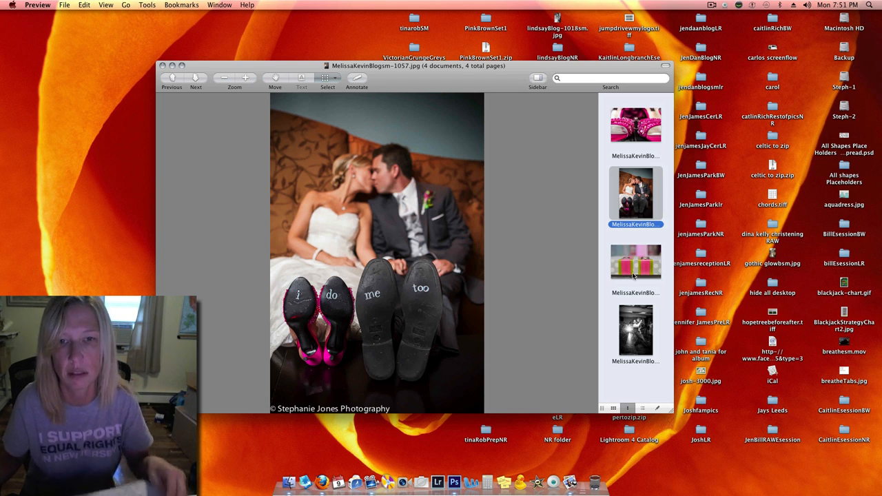
Display the third photo, the two wedding rings on pink and green ribbon.
click(635, 261)
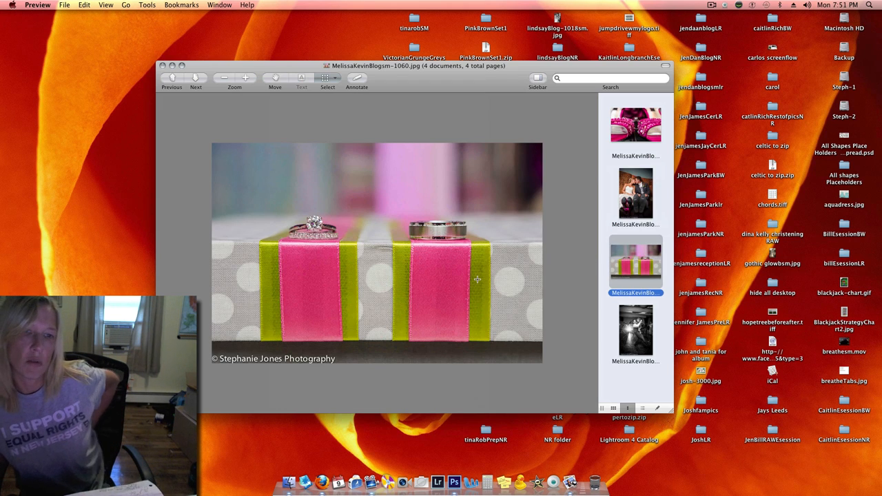
mouse_move(307, 278)
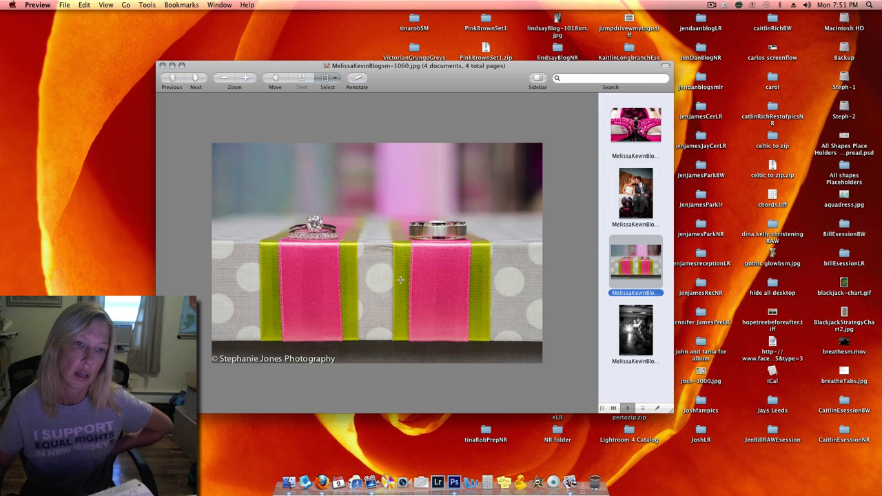
mouse_move(457, 288)
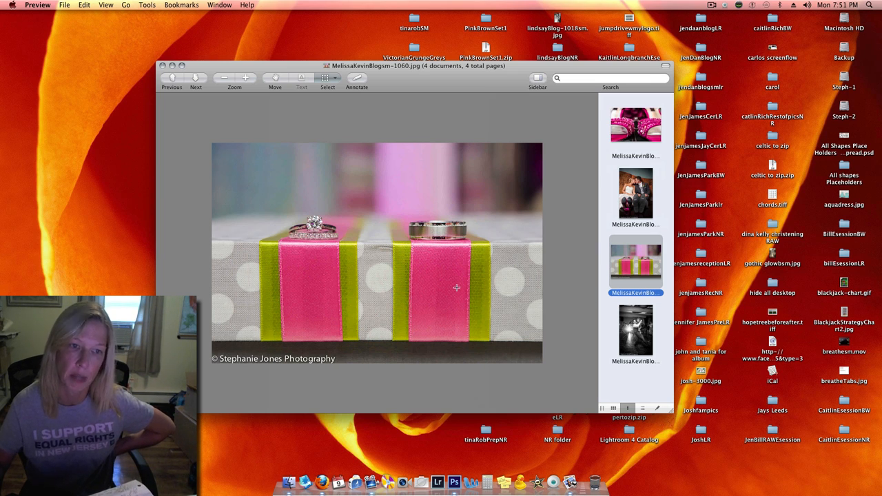
mouse_move(422, 271)
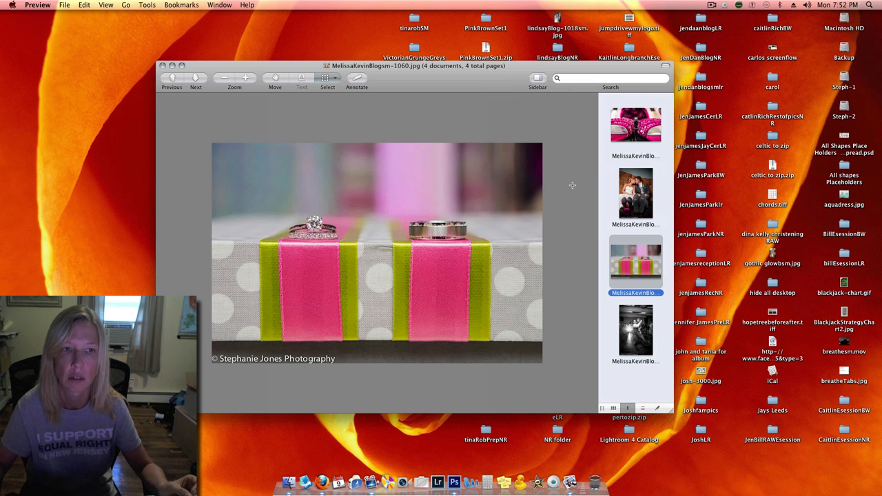
mouse_move(480, 187)
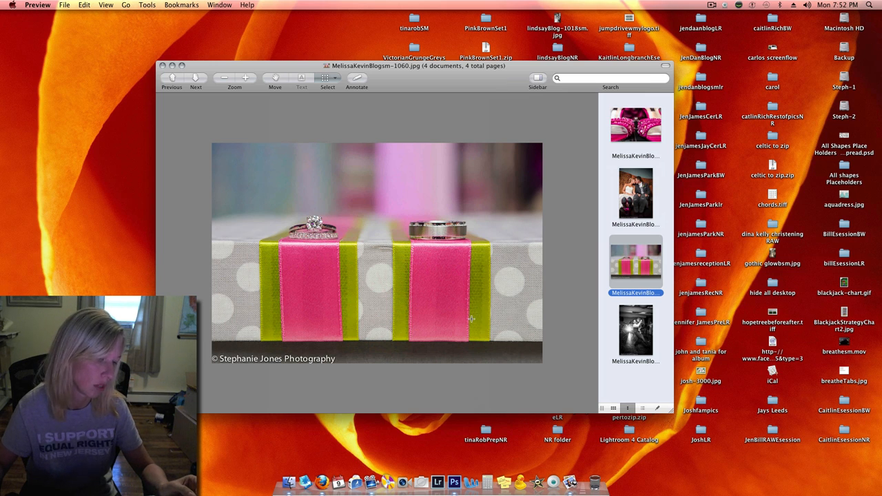
Display the fourth photo, the black-and-white reception dance, then reach for the recorder's options.
click(636, 331)
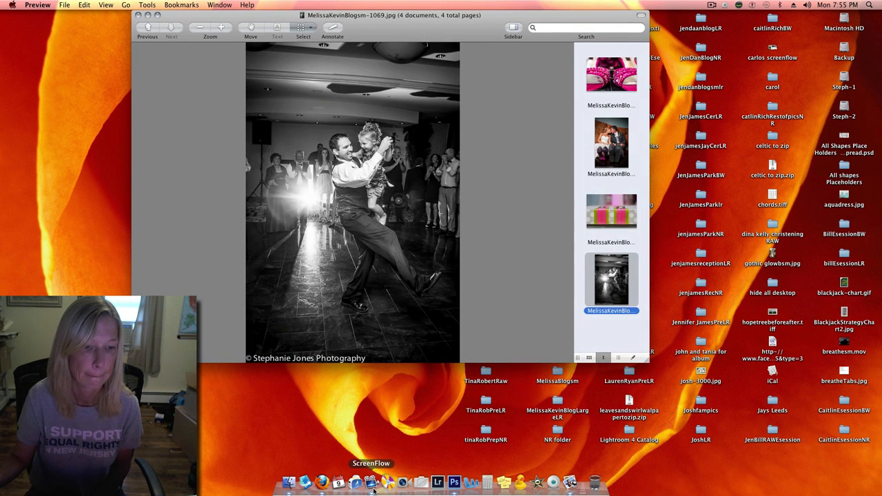
right_click(371, 482)
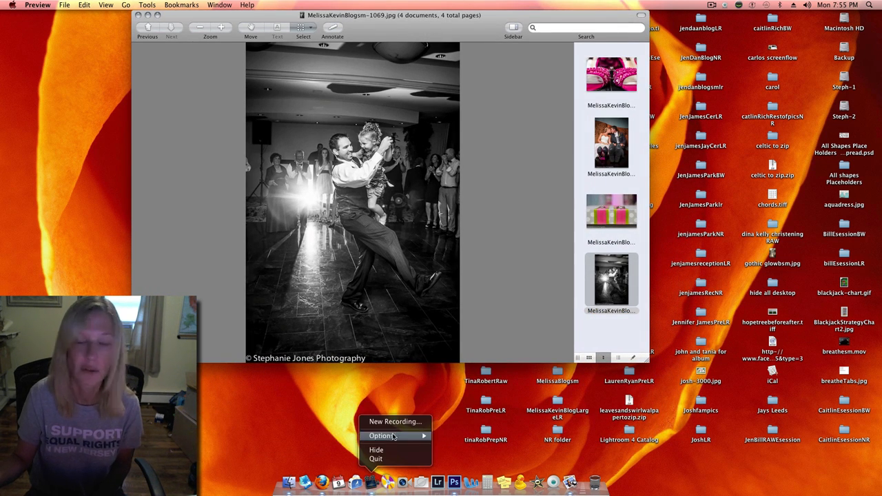